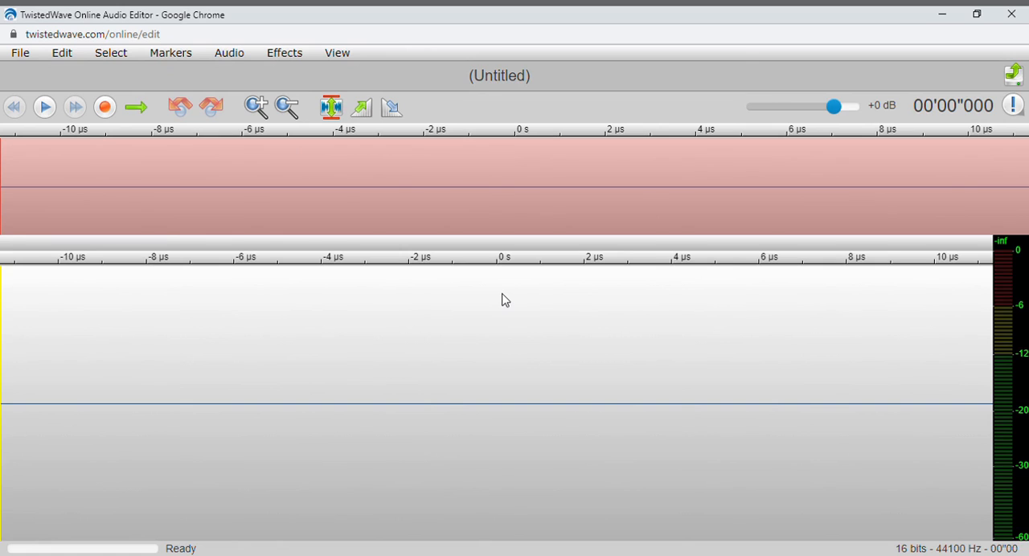
mouse_move(726, 202)
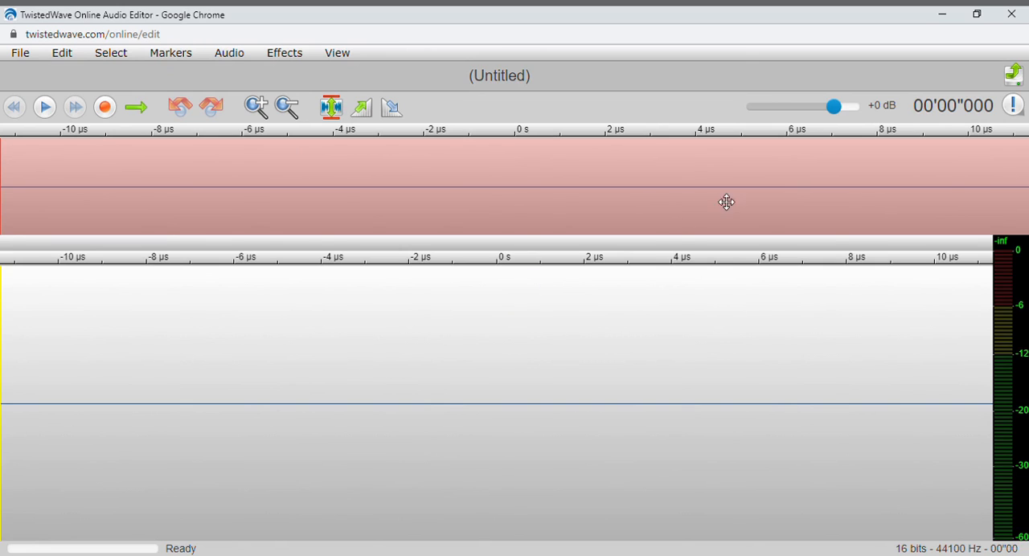
mouse_move(435, 389)
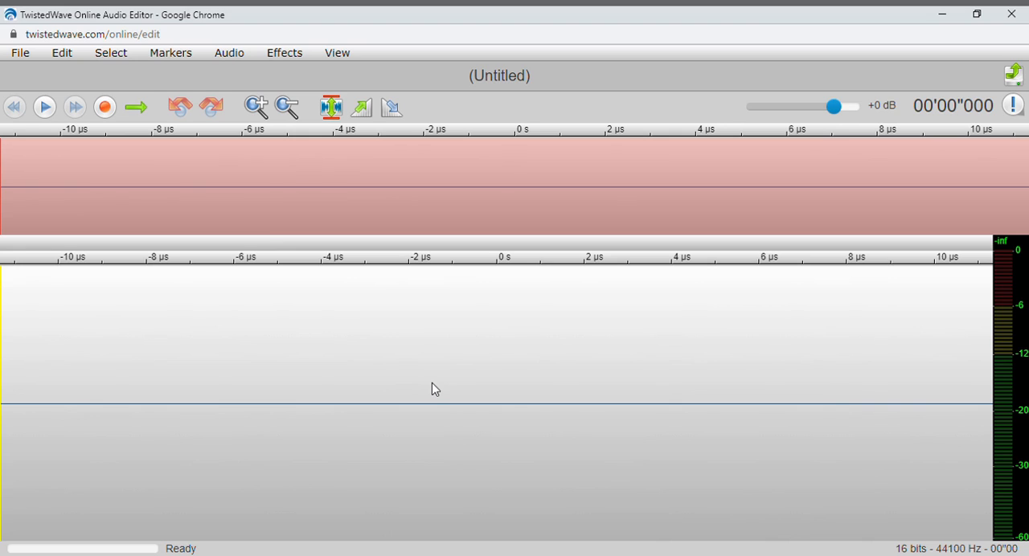
mouse_move(497, 312)
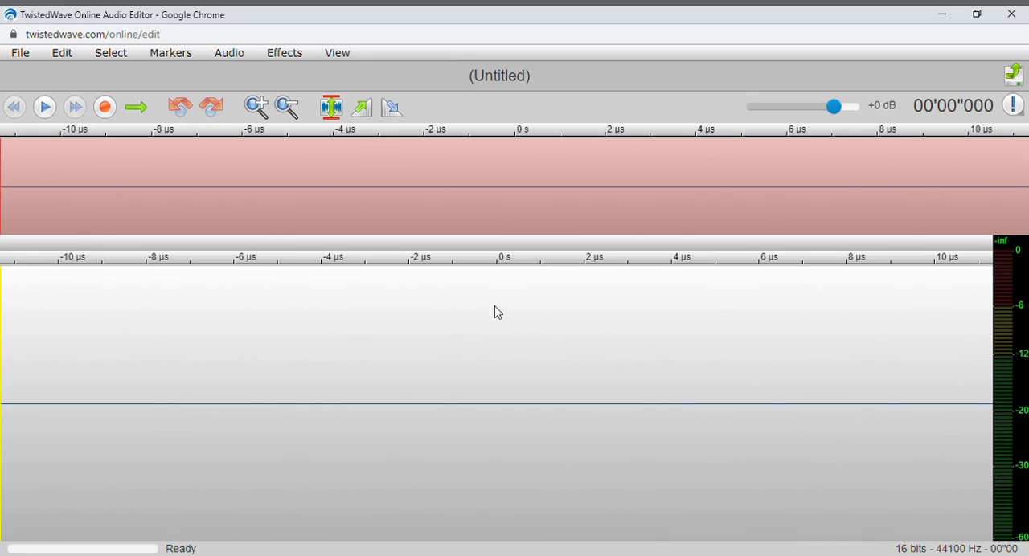
mouse_move(933, 125)
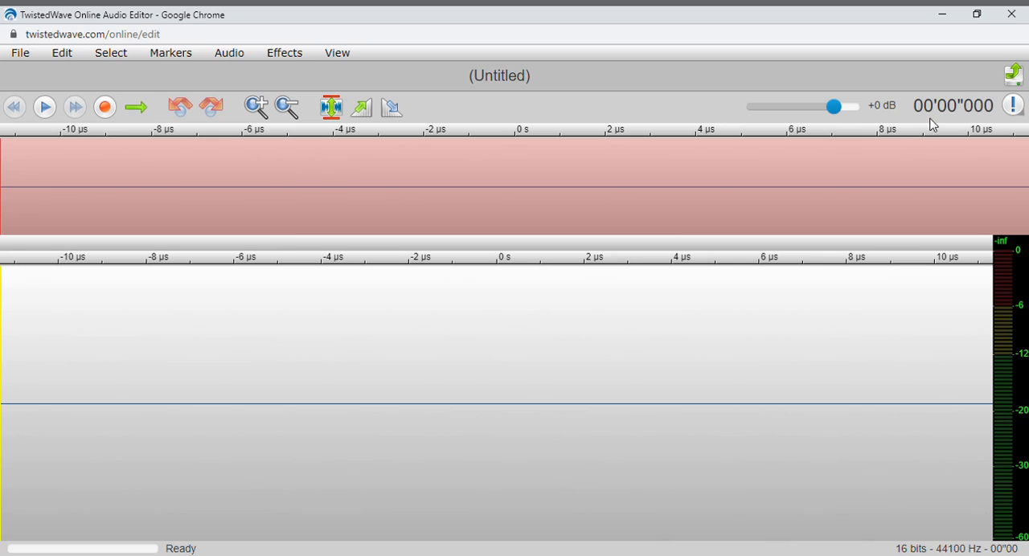
mouse_move(493, 325)
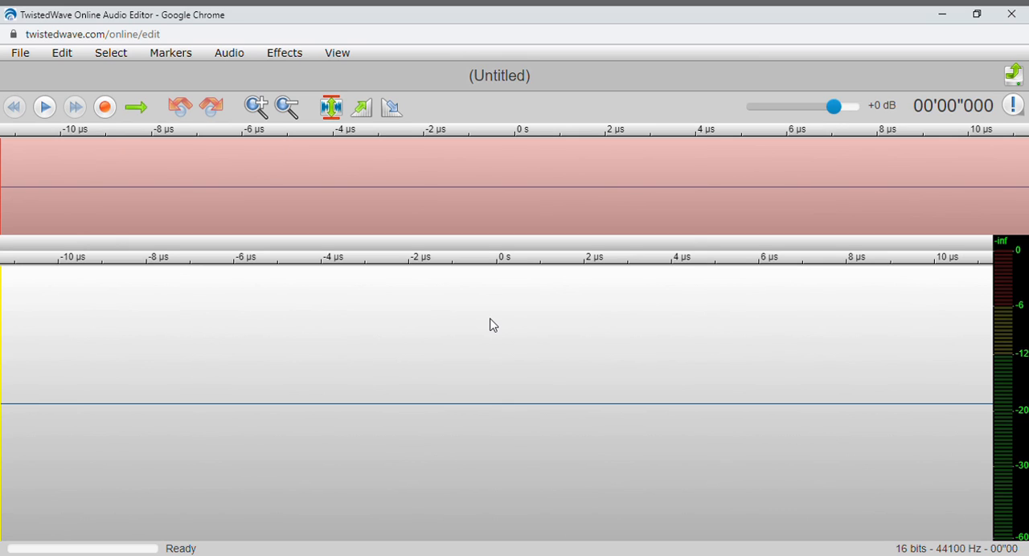
mouse_move(860, 134)
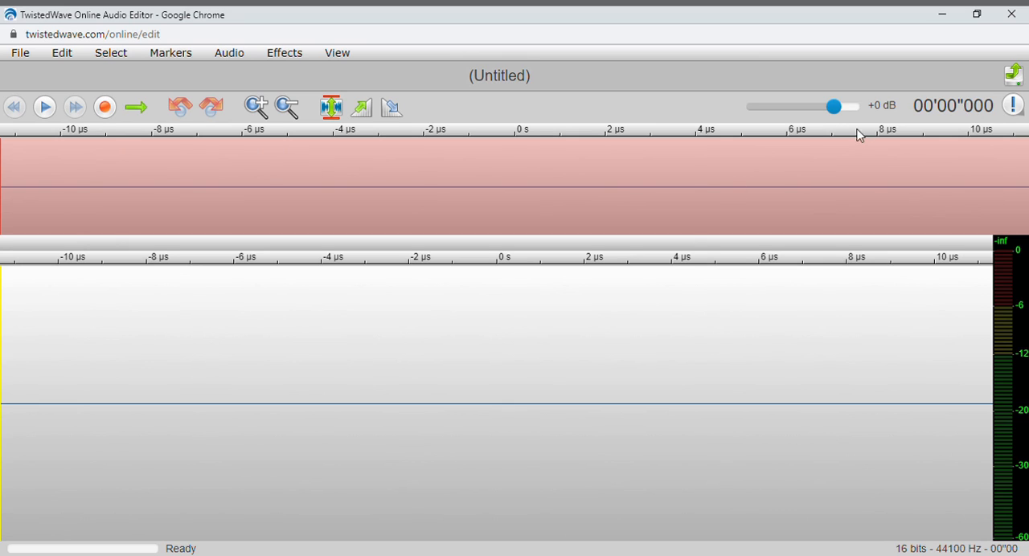
mouse_move(516, 328)
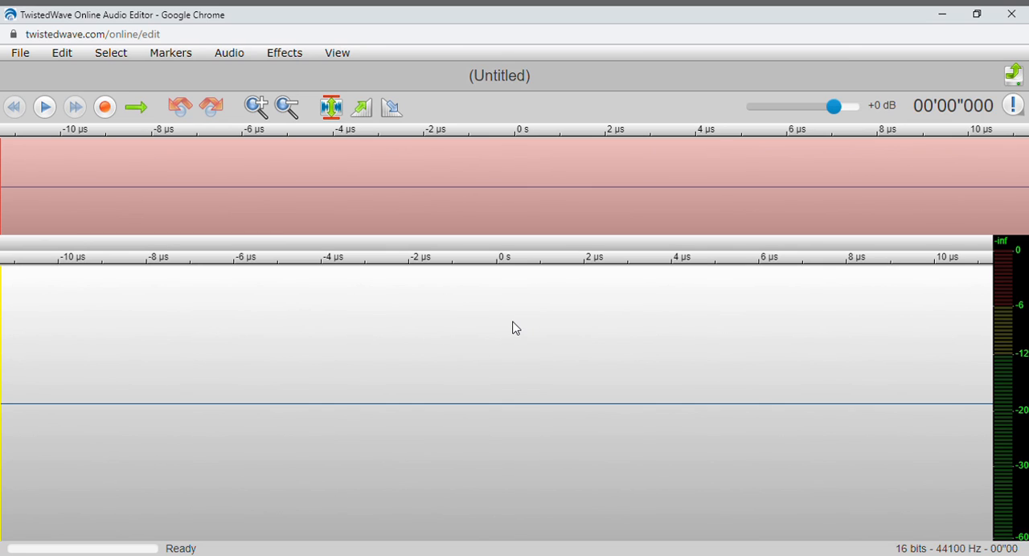
mouse_move(935, 110)
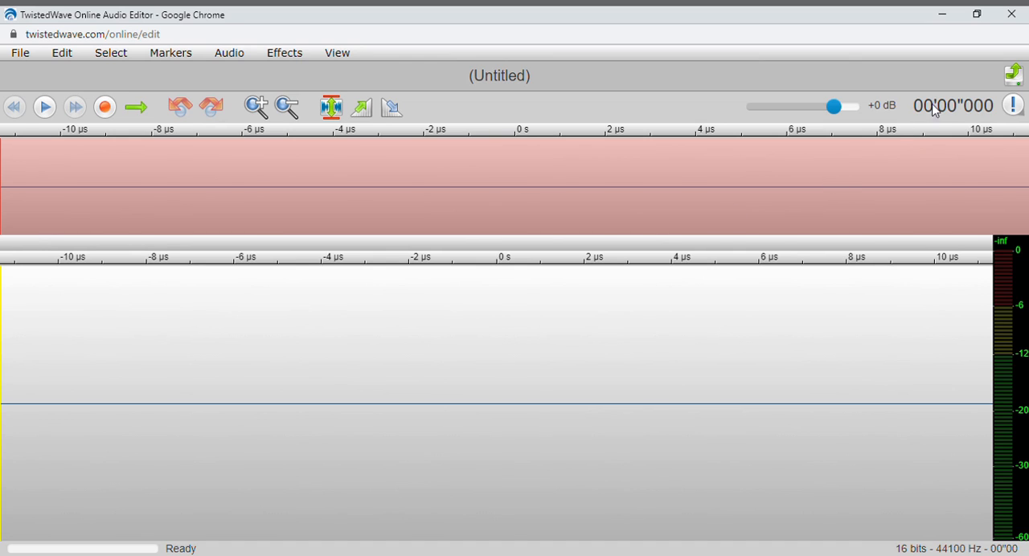
mouse_move(515, 328)
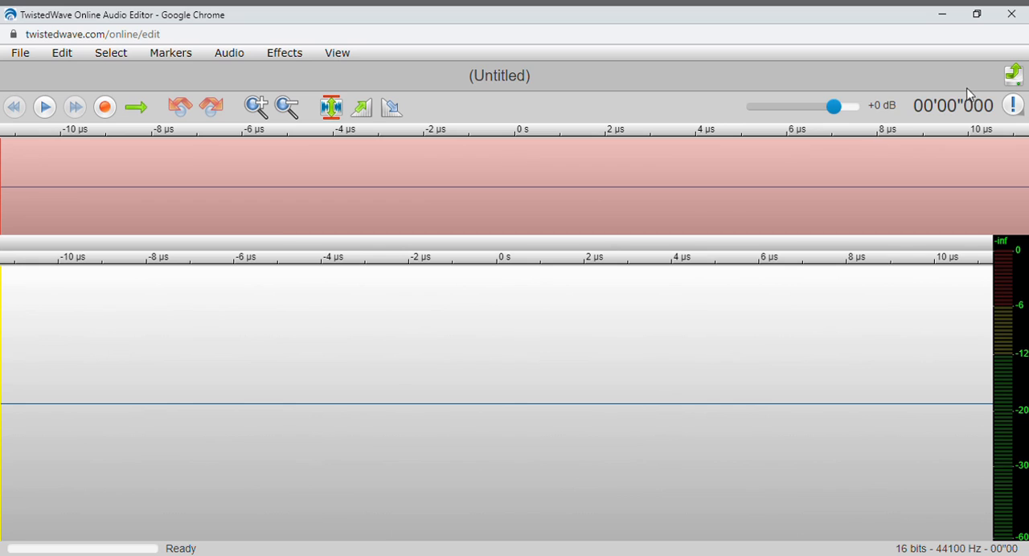
mouse_move(535, 353)
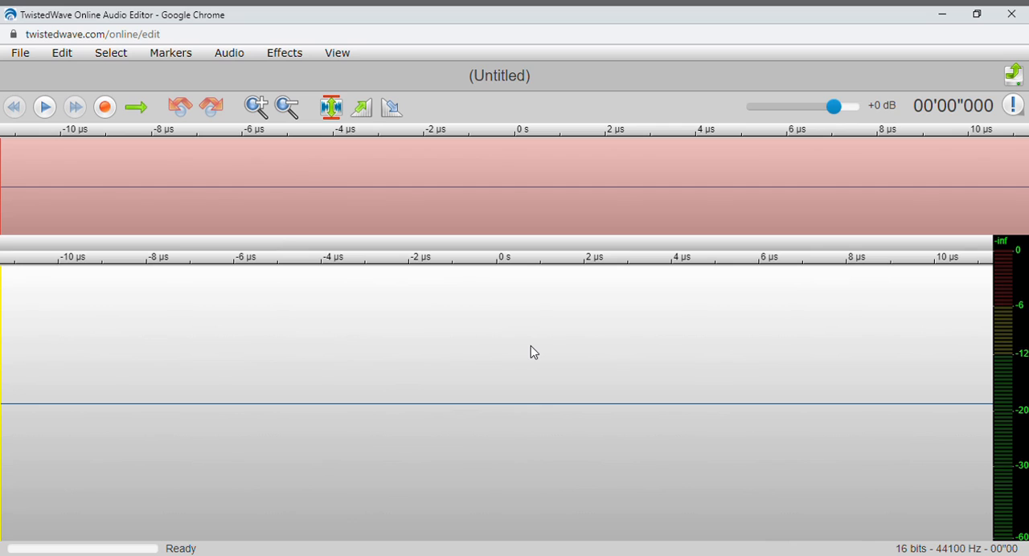
mouse_move(924, 112)
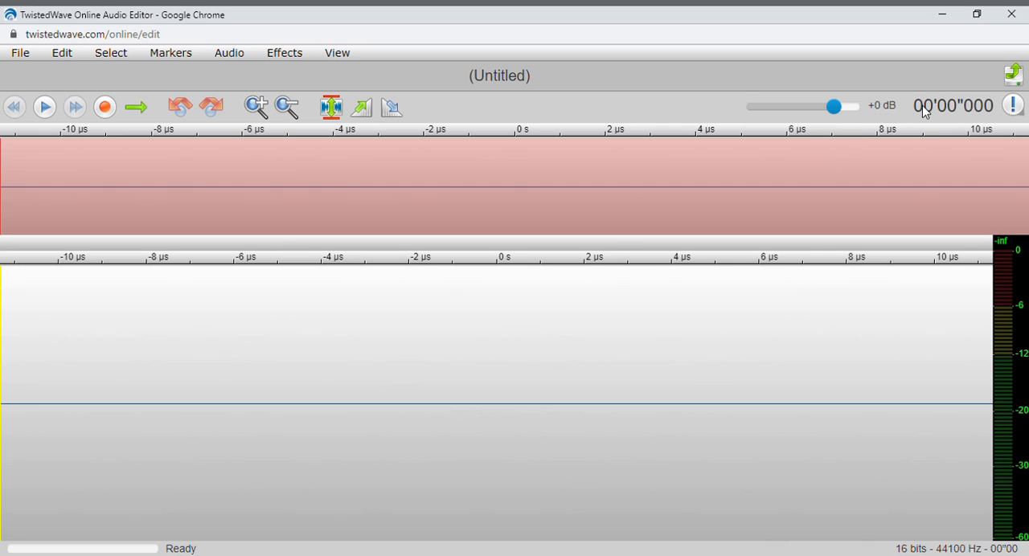
mouse_move(529, 414)
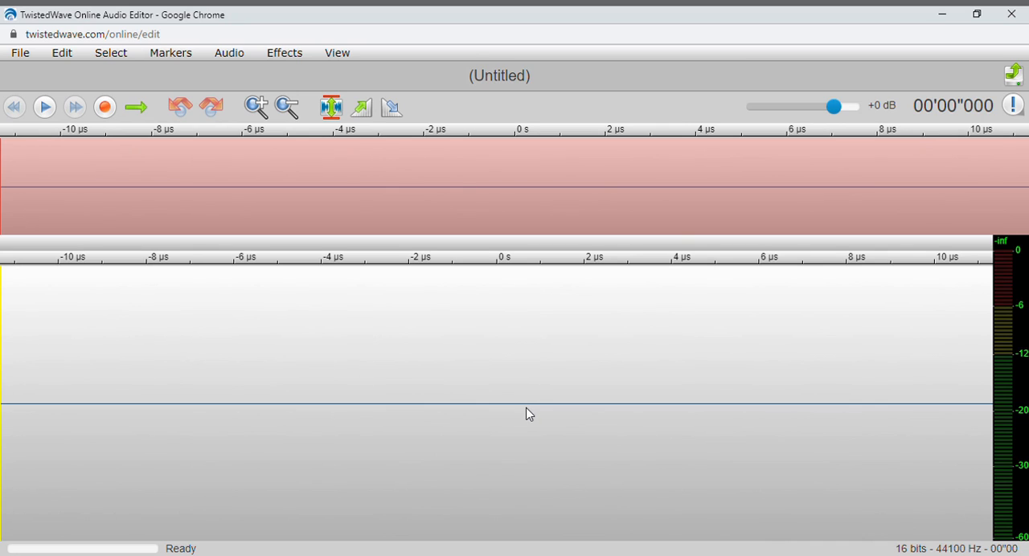
mouse_move(722, 244)
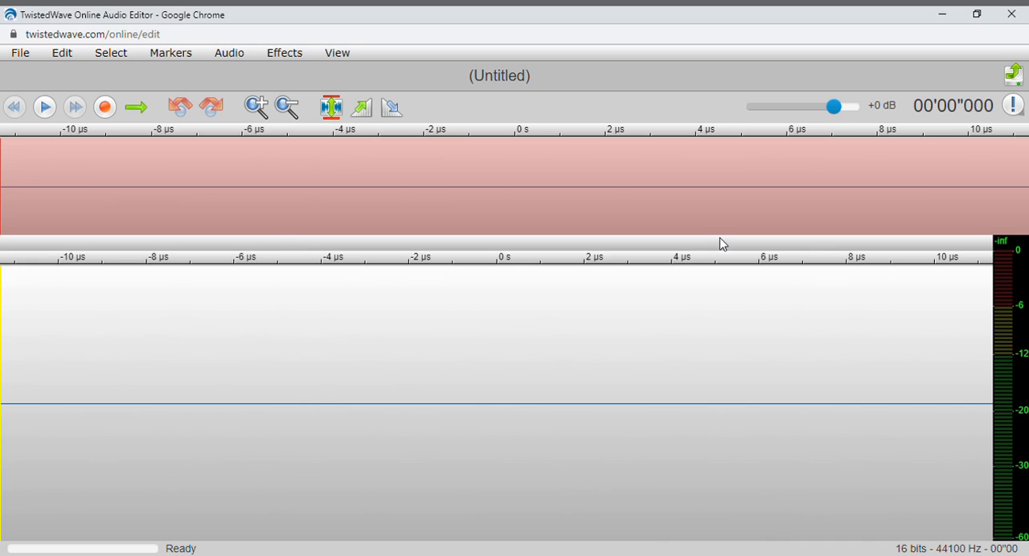
mouse_move(946, 113)
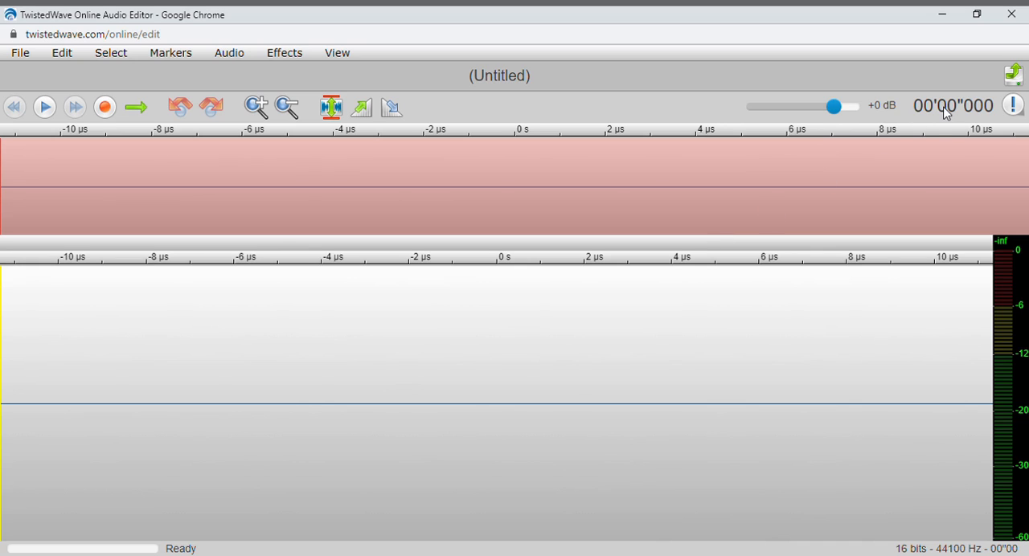
mouse_move(529, 374)
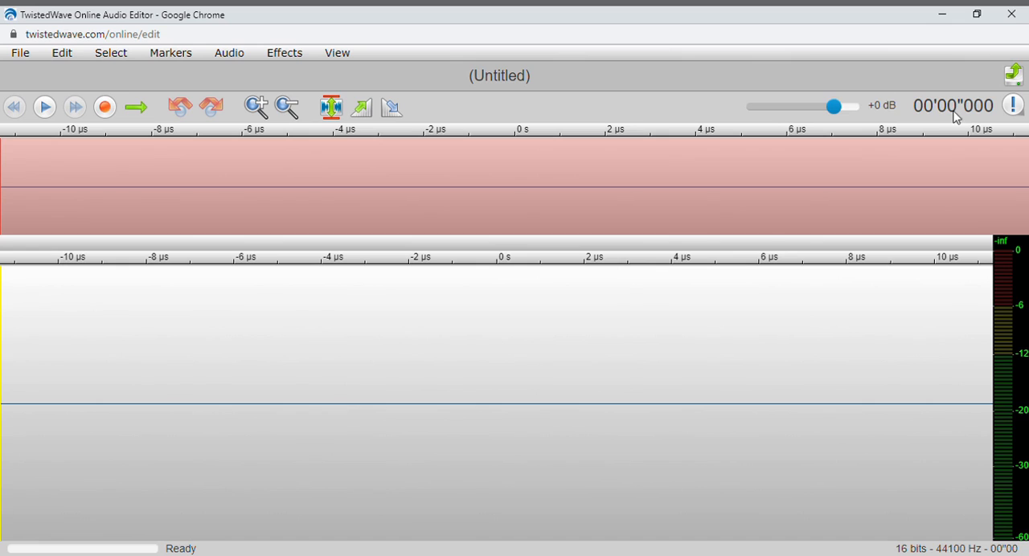
mouse_move(521, 330)
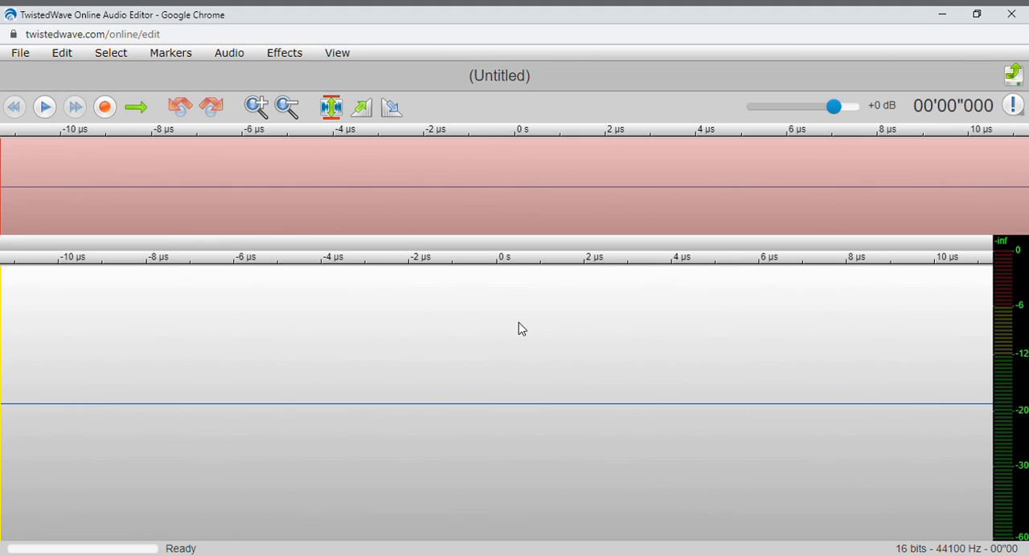
mouse_move(956, 112)
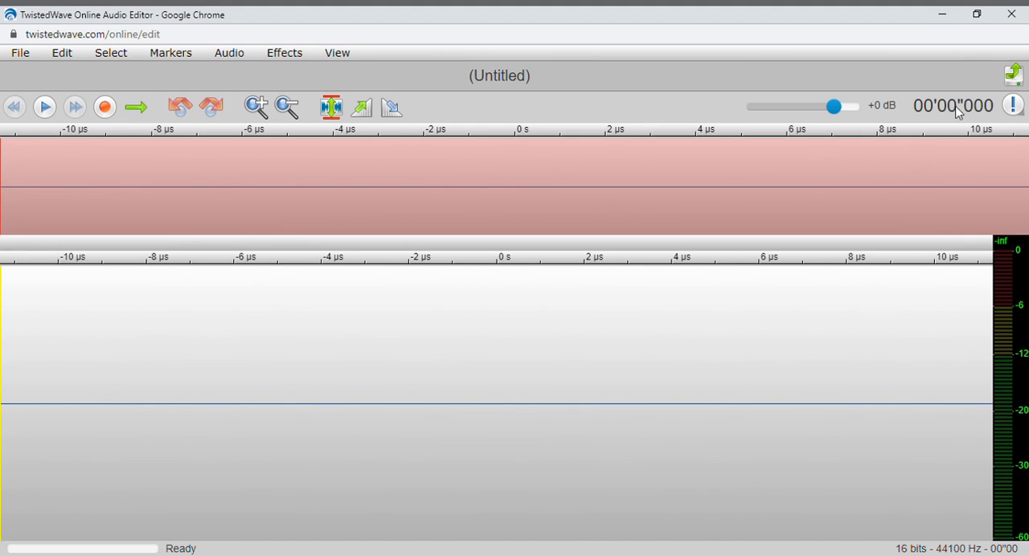
mouse_move(553, 347)
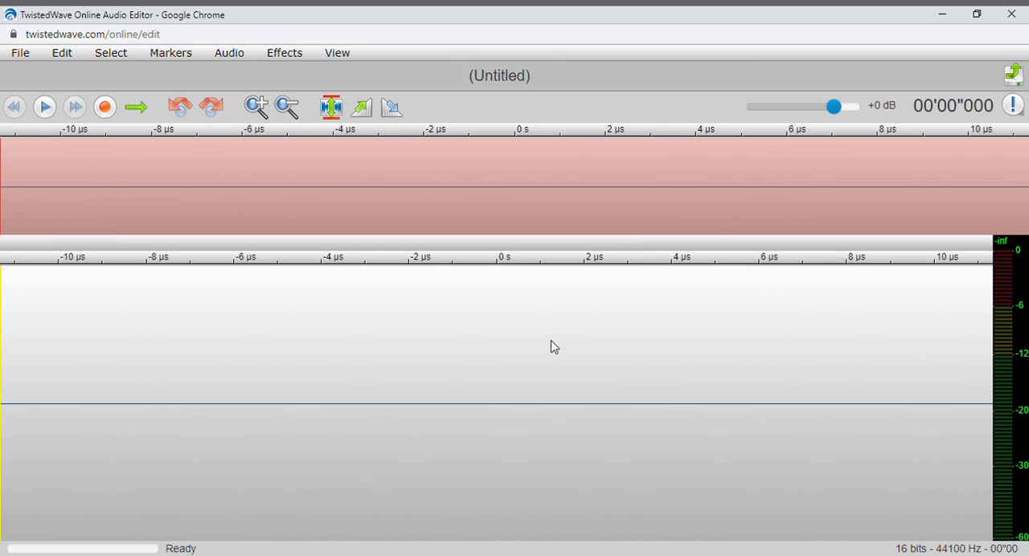
mouse_move(853, 175)
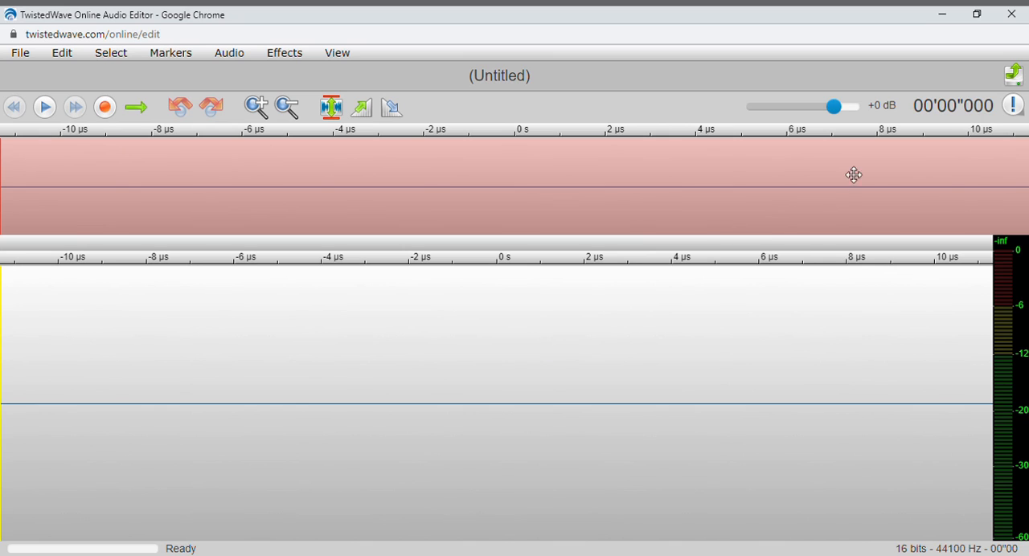
mouse_move(643, 320)
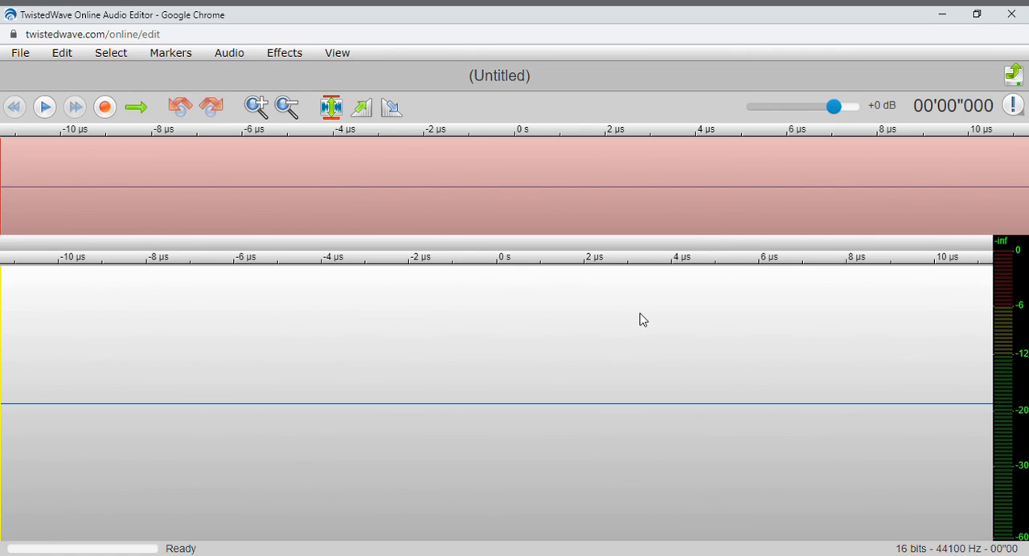
mouse_move(828, 177)
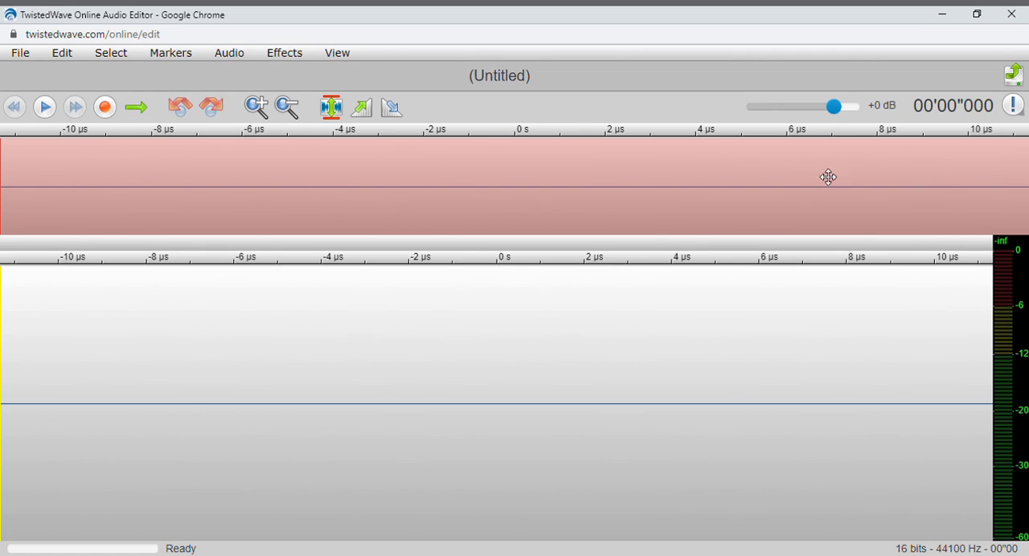
mouse_move(570, 391)
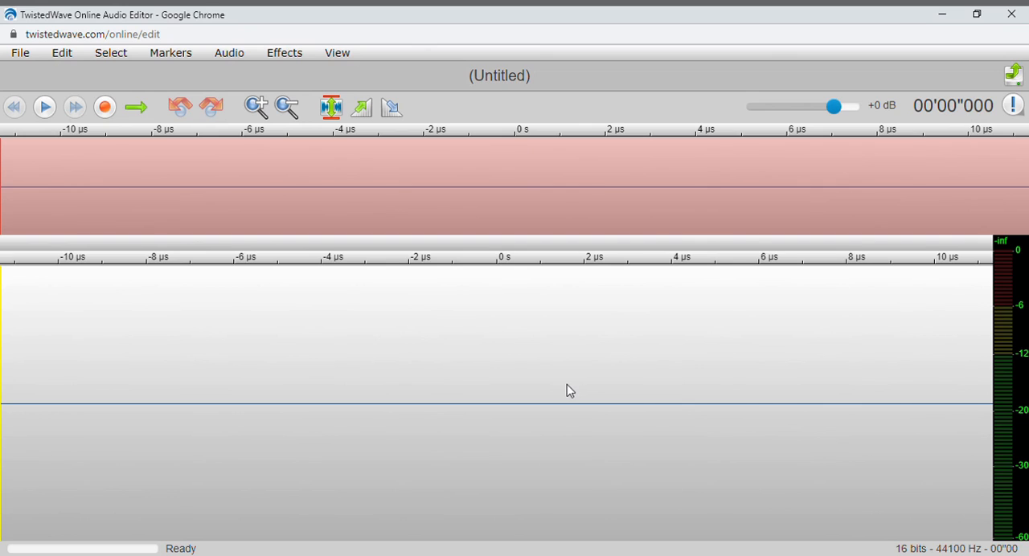
mouse_move(884, 156)
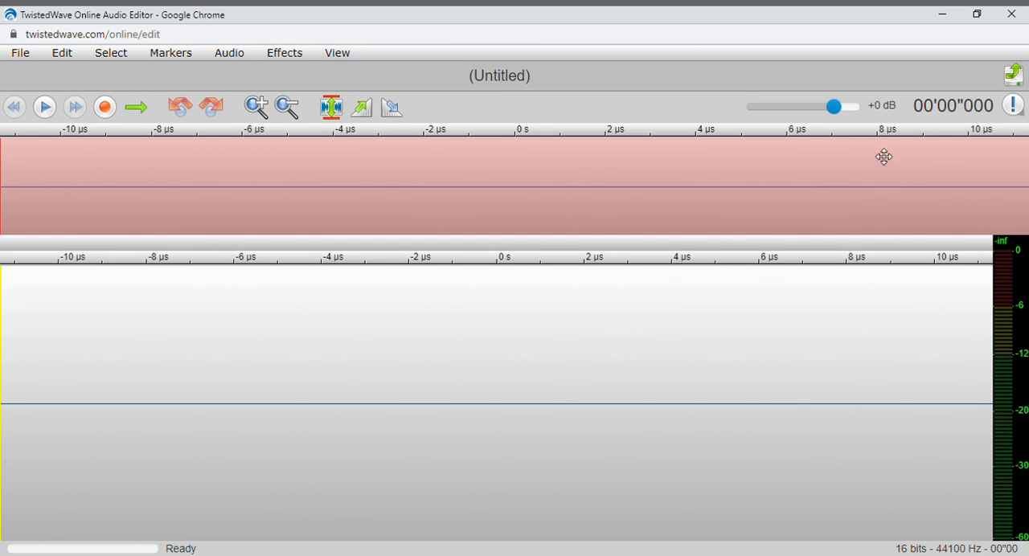
mouse_move(609, 289)
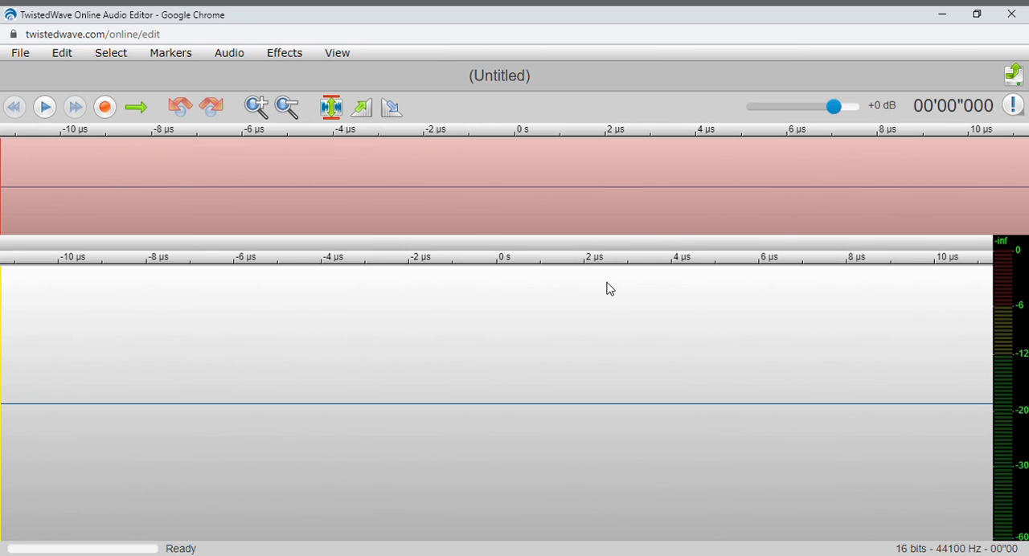
mouse_move(500, 415)
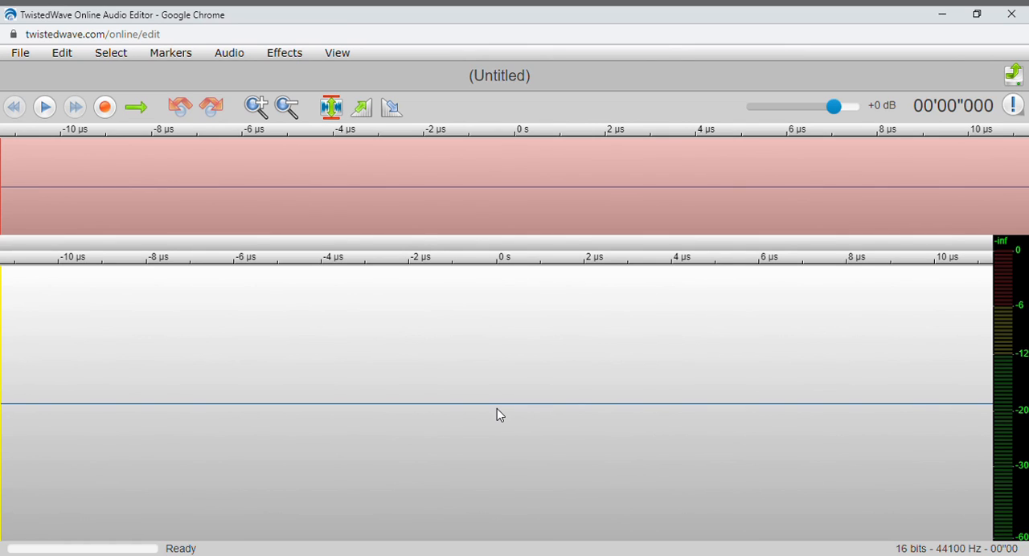
mouse_move(953, 111)
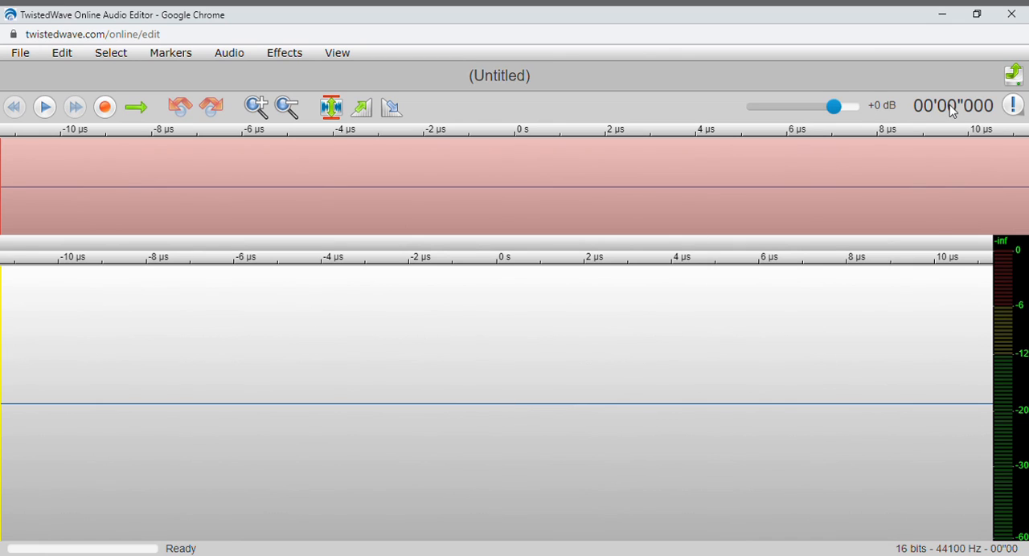
mouse_move(576, 360)
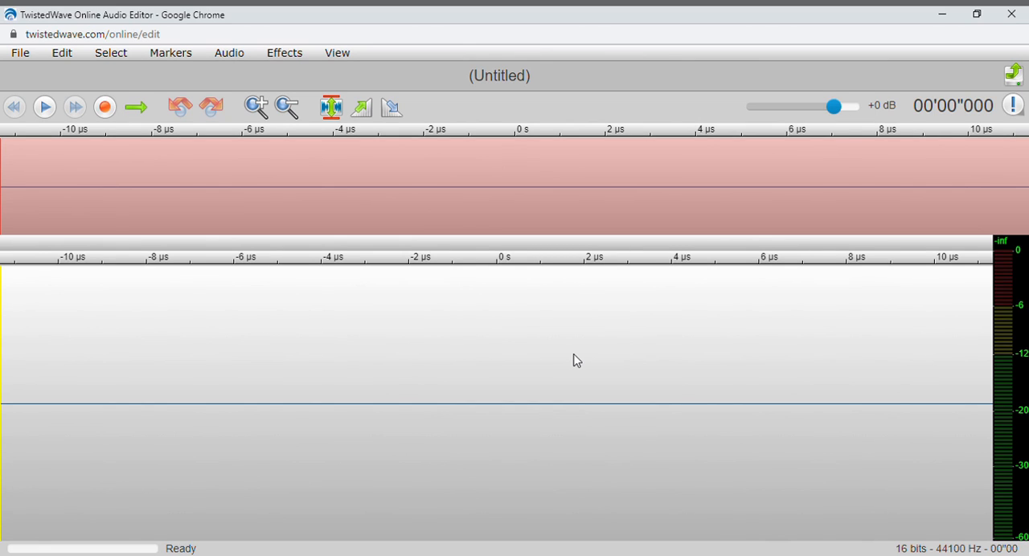
mouse_move(920, 138)
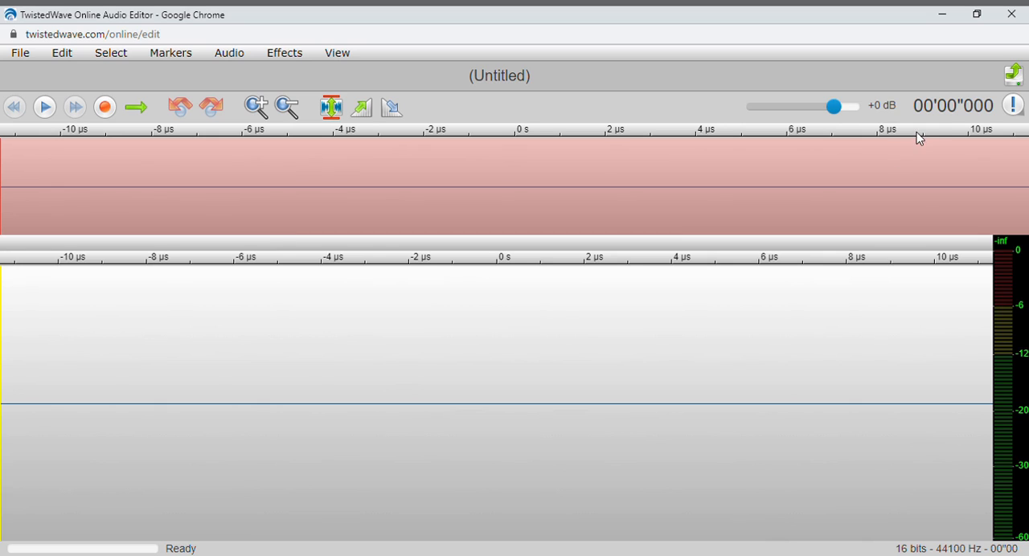
mouse_move(561, 307)
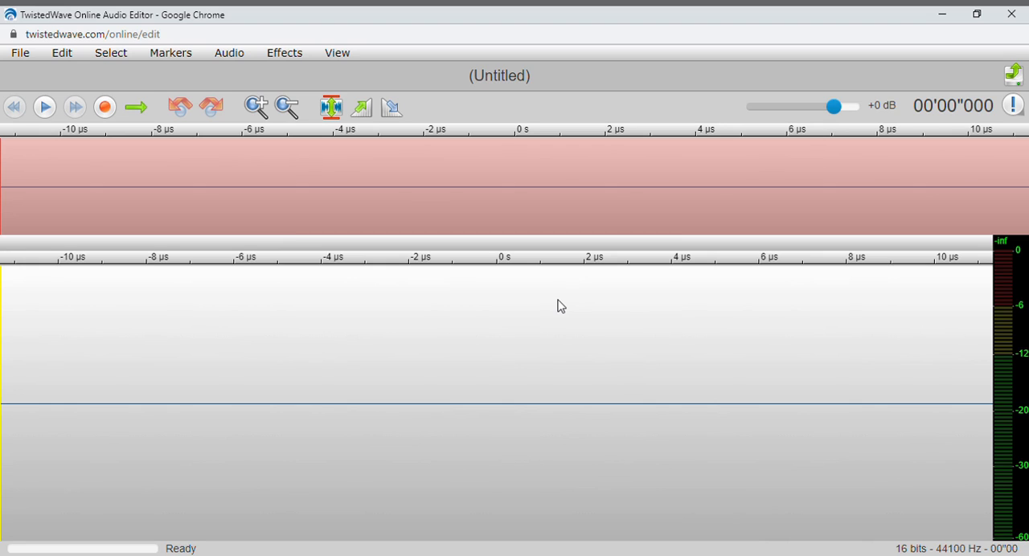
mouse_move(537, 317)
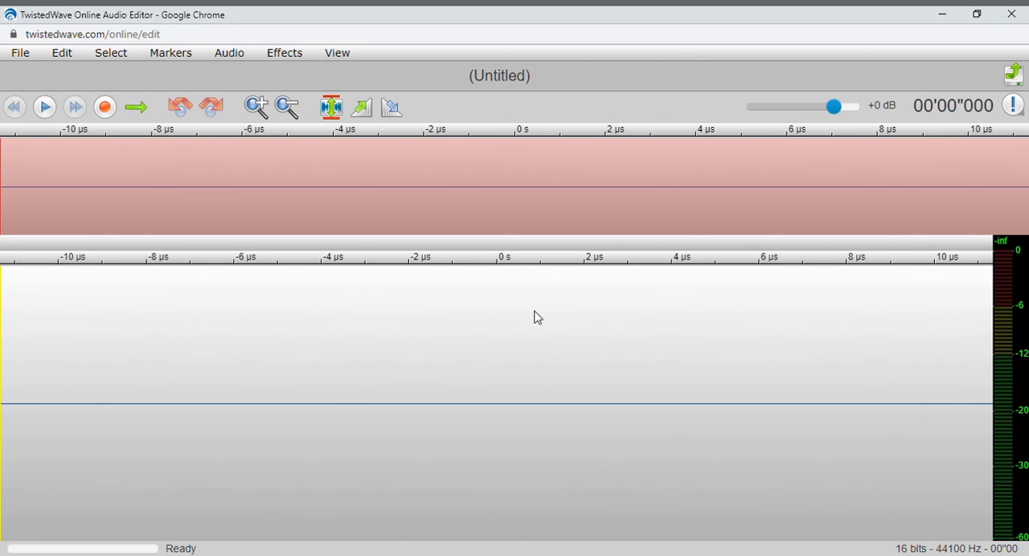
mouse_move(960, 113)
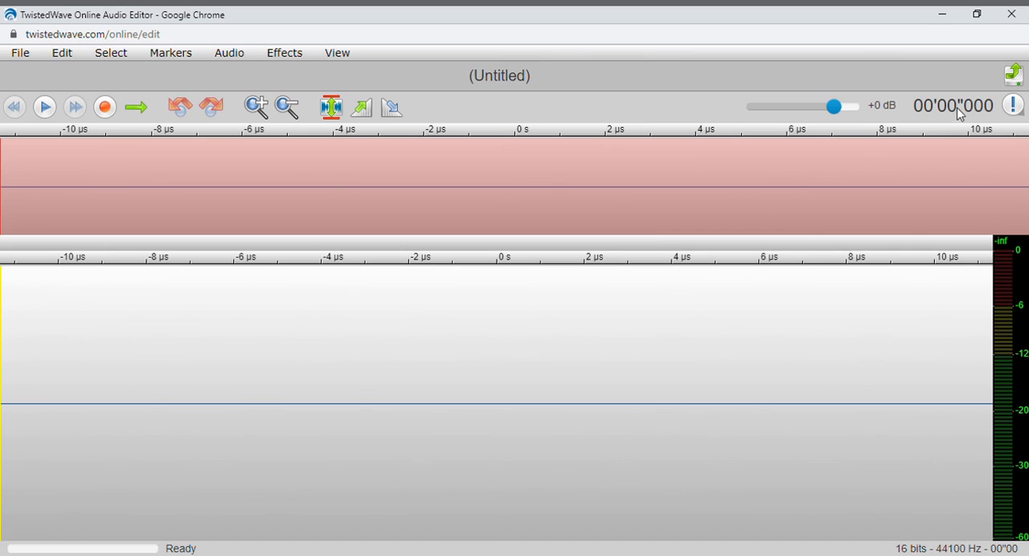
mouse_move(598, 306)
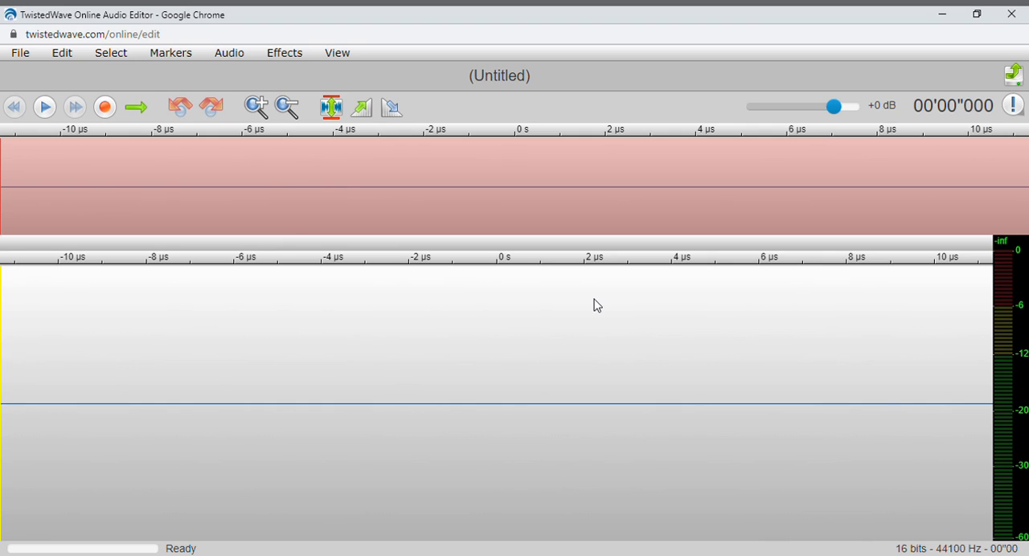
mouse_move(961, 107)
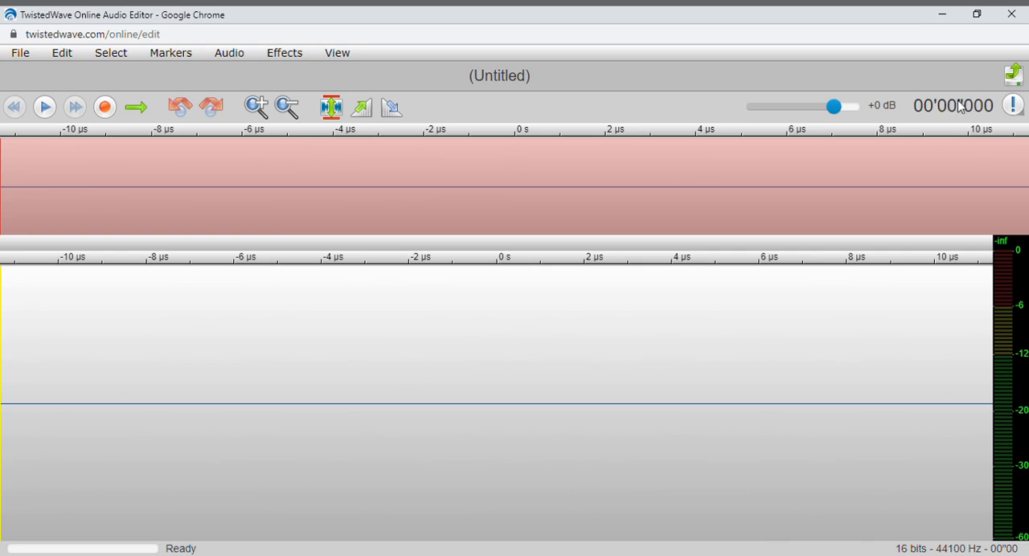